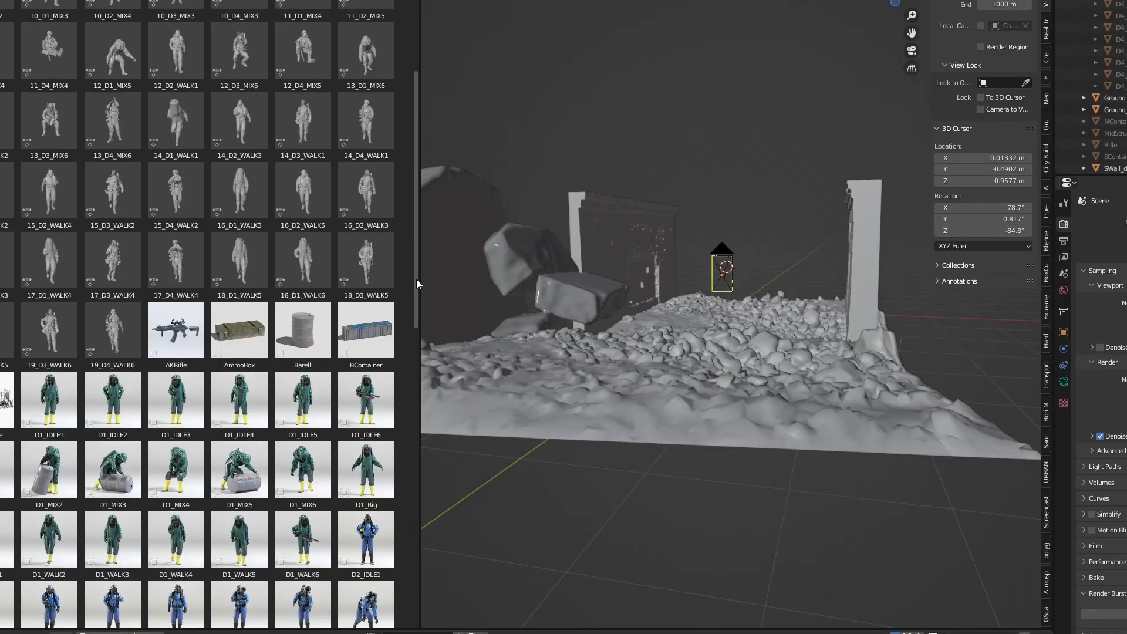
# Scroll through the soldier pose library toward the Post Apocalypse bundle page.
pyautogui.scroll(-3)
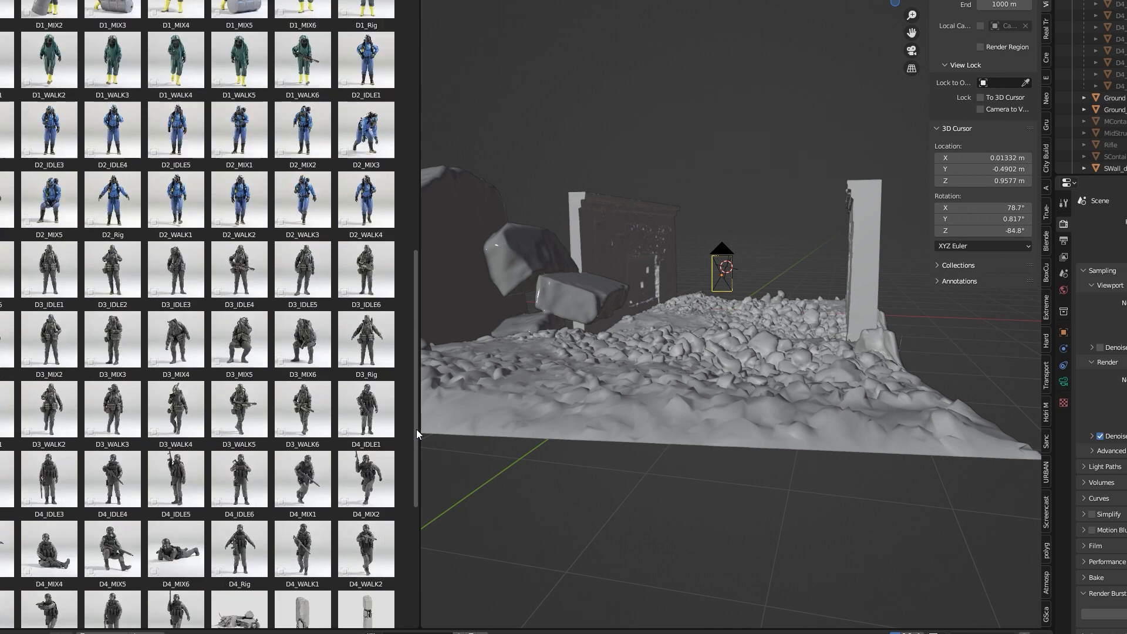
pyautogui.scroll(-3)
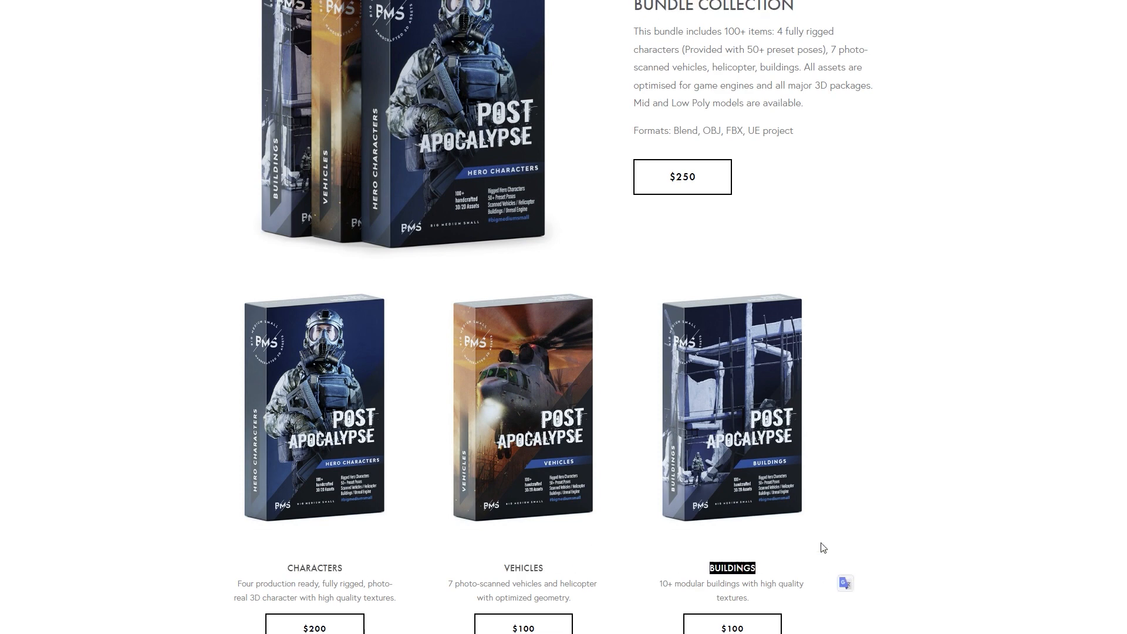
pyautogui.scroll(-3)
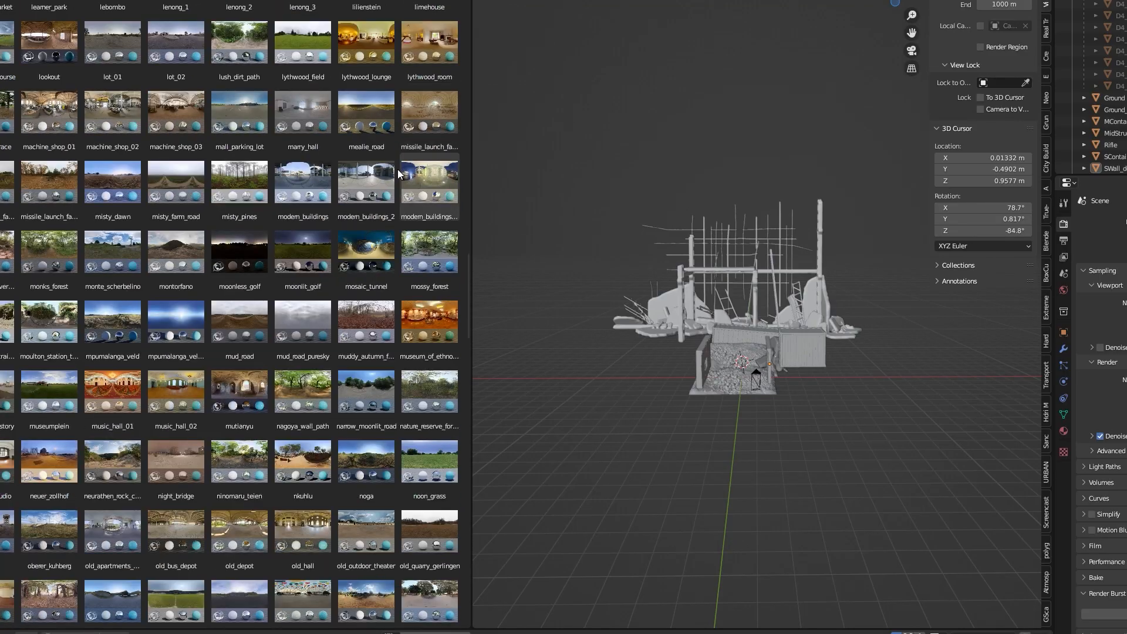
pyautogui.scroll(-3)
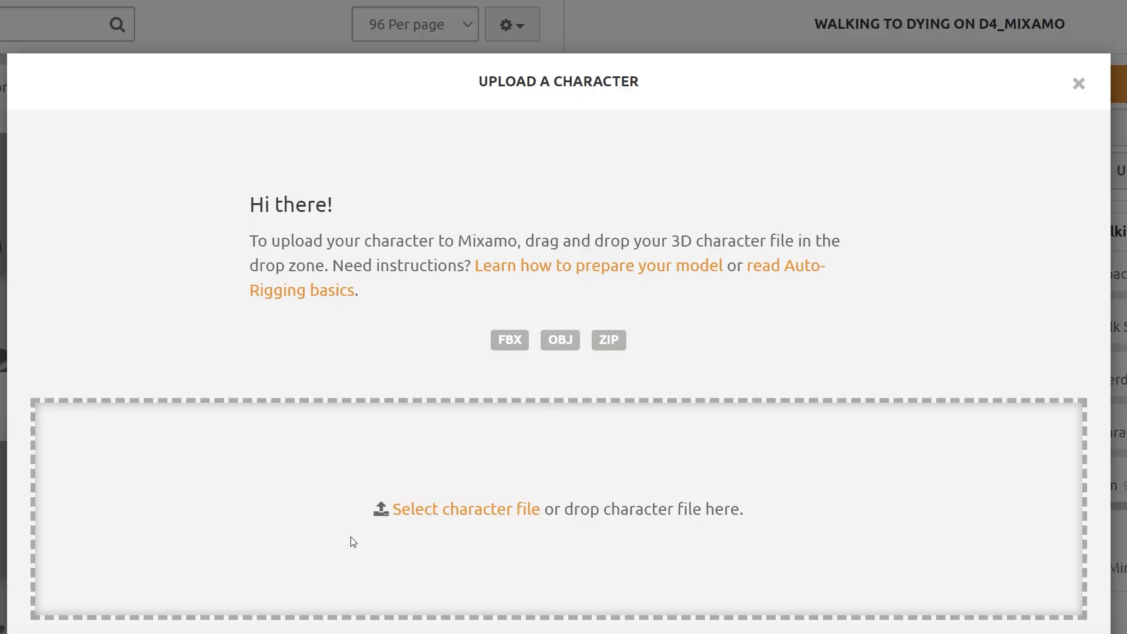
# Choose Upload Character to reach the file drop zone for the soldier model.
pyautogui.click(466, 508)
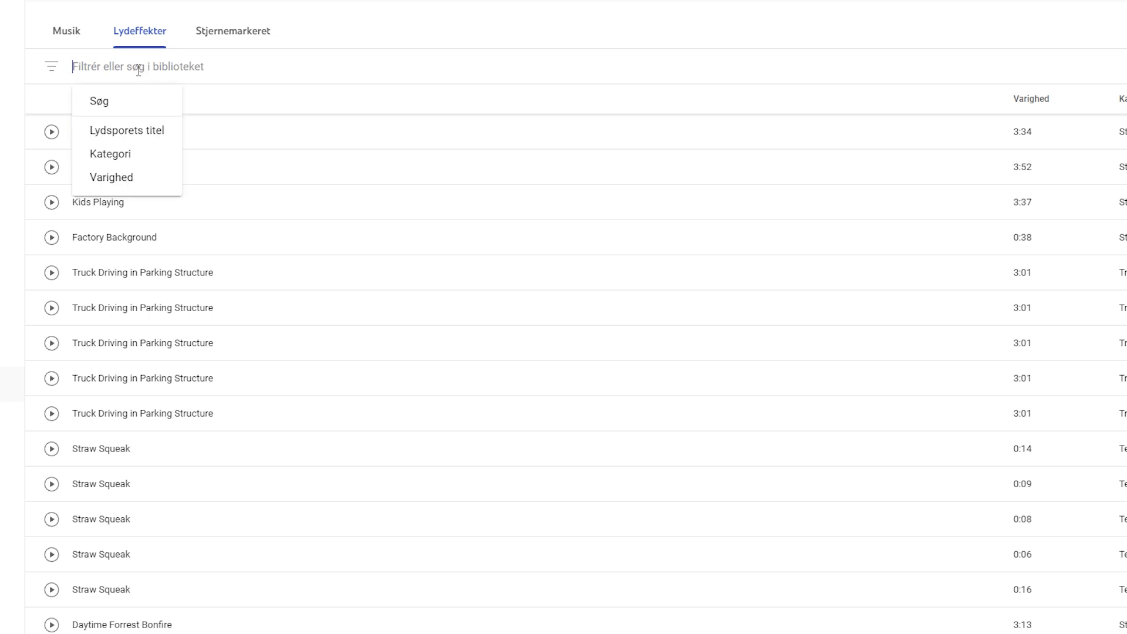
# Search the sound-effects library for 'gravel' and browse the results.
pyautogui.write('gravel"')
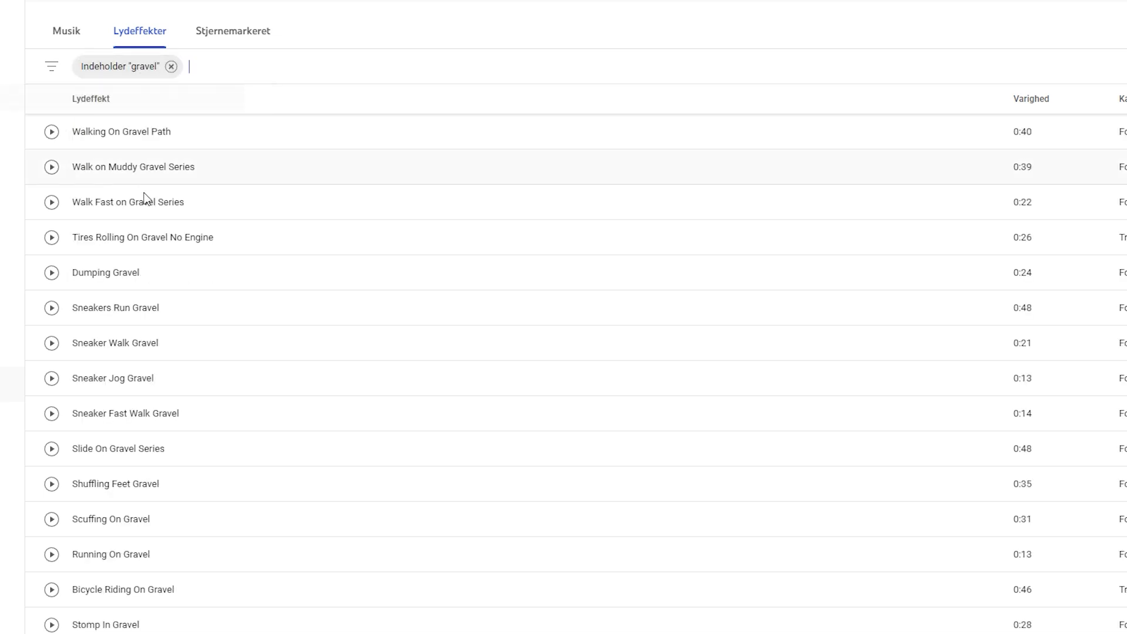
pyautogui.moveTo(185, 368)
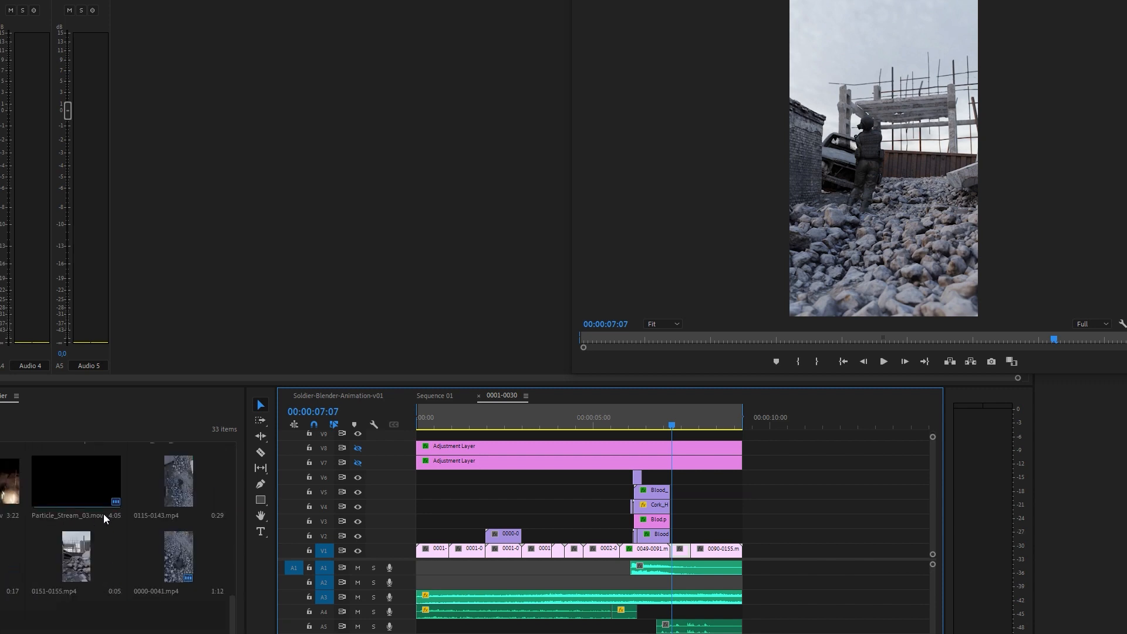
pyautogui.scroll(-3)
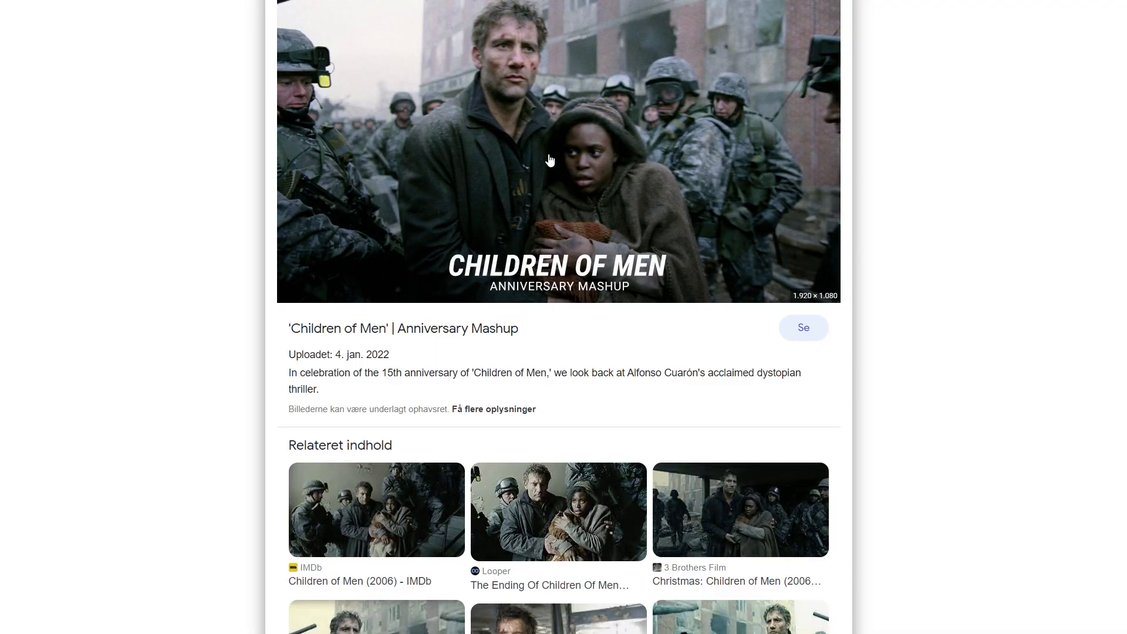
pyautogui.moveTo(727, 204)
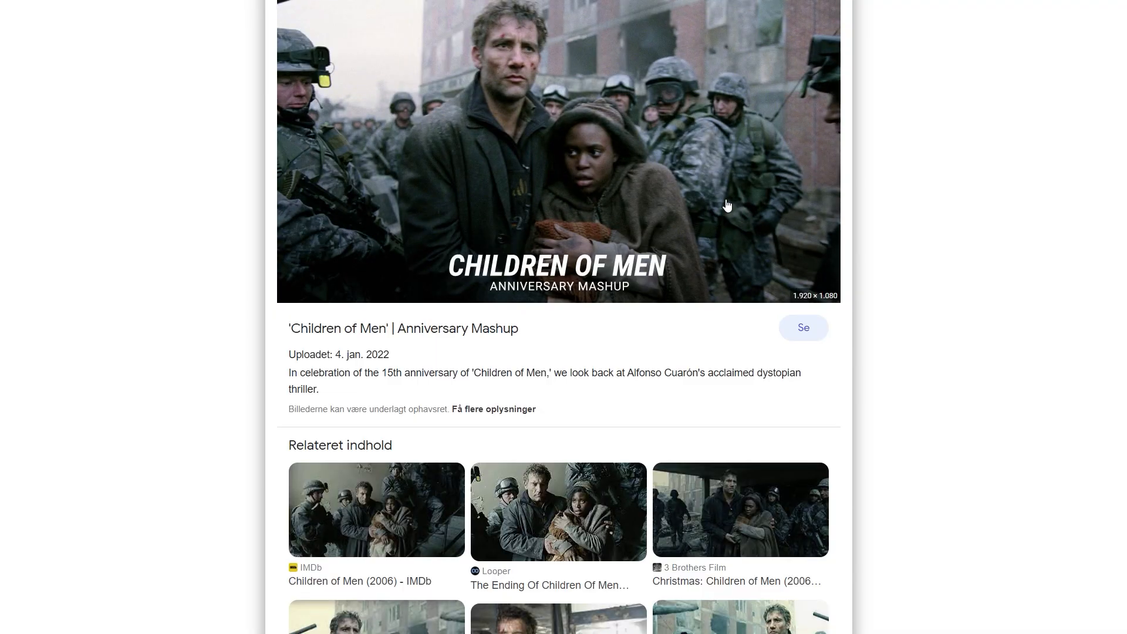
pyautogui.scroll(-3)
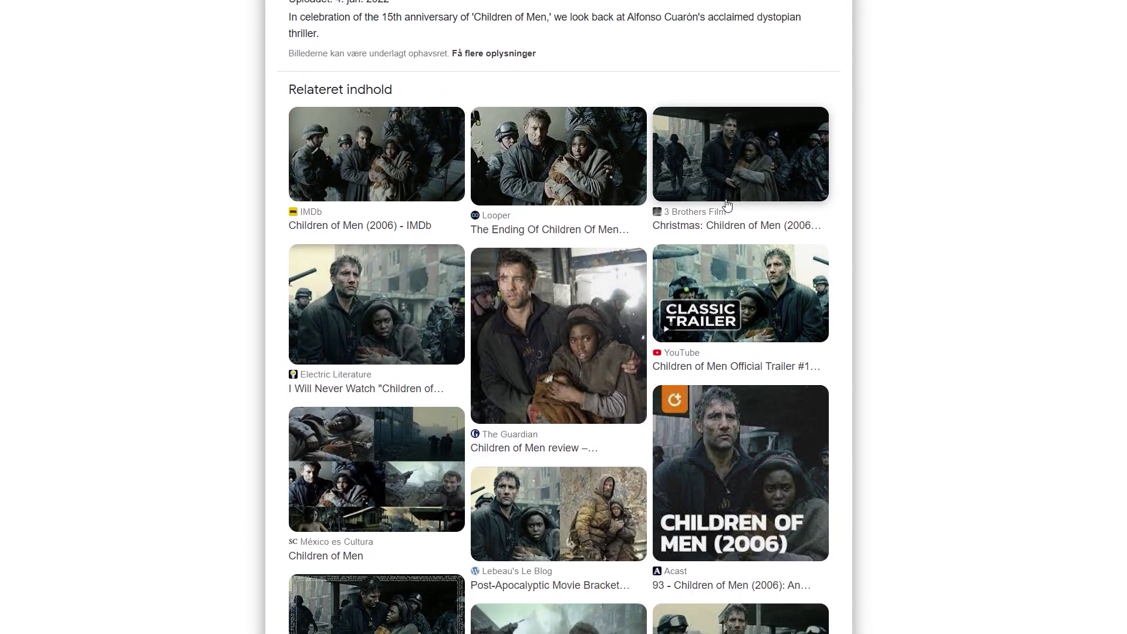